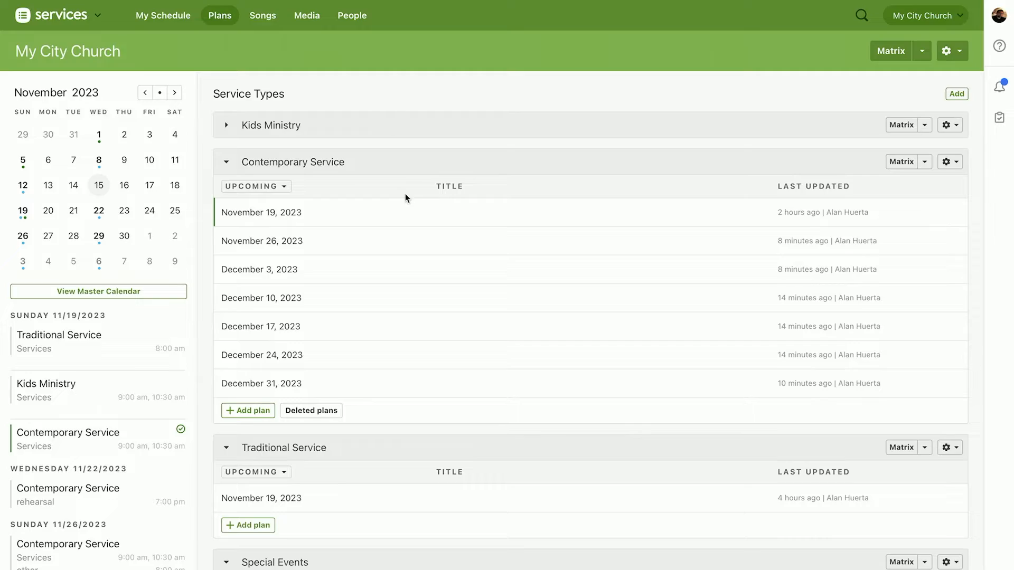
Add 4 Contemporary Service plans for January 7–28, 2024 using the Needed Positions template.
scroll("down", 3)
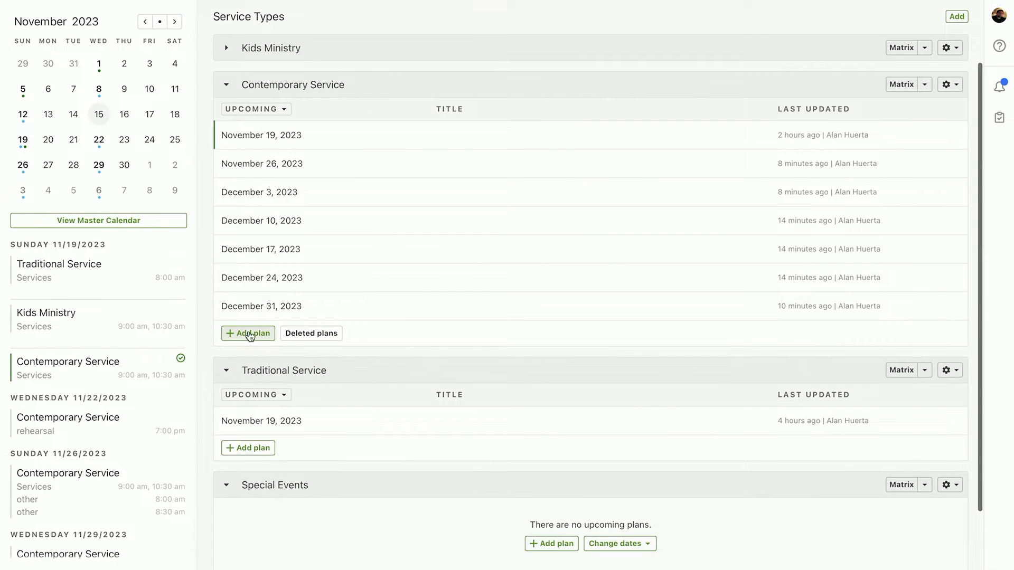
left_click(247, 332)
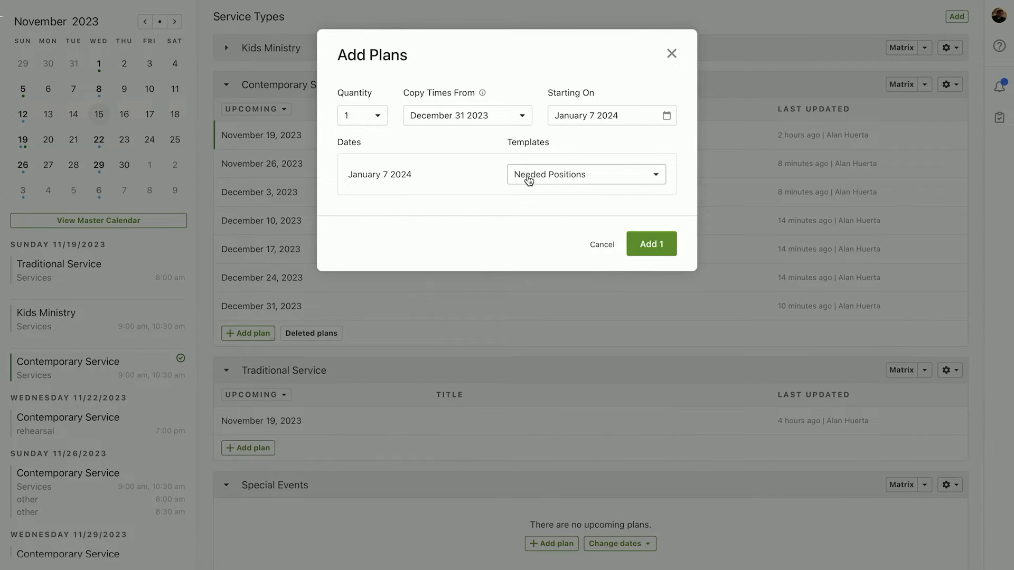
left_click(361, 115)
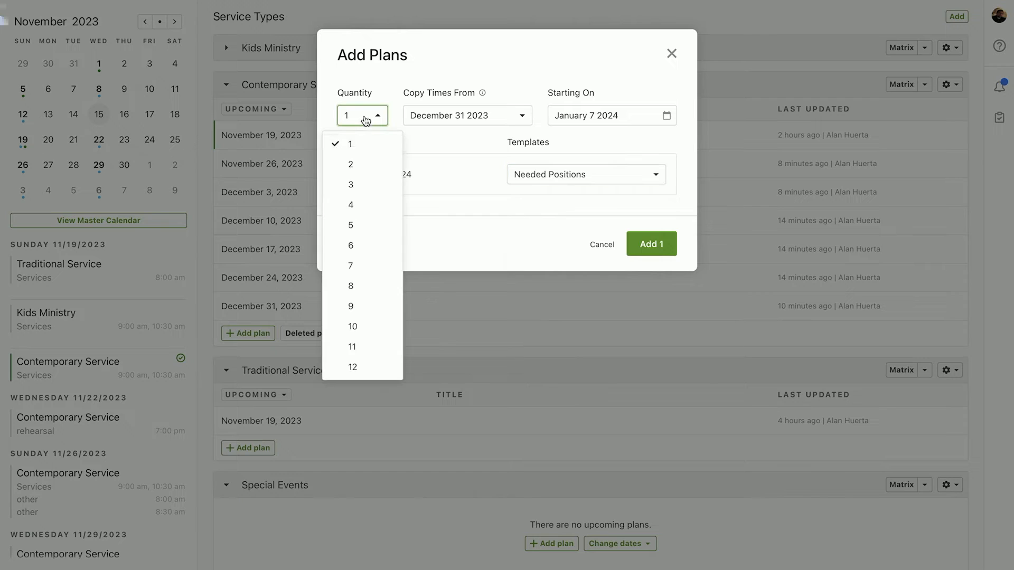
left_click(351, 204)
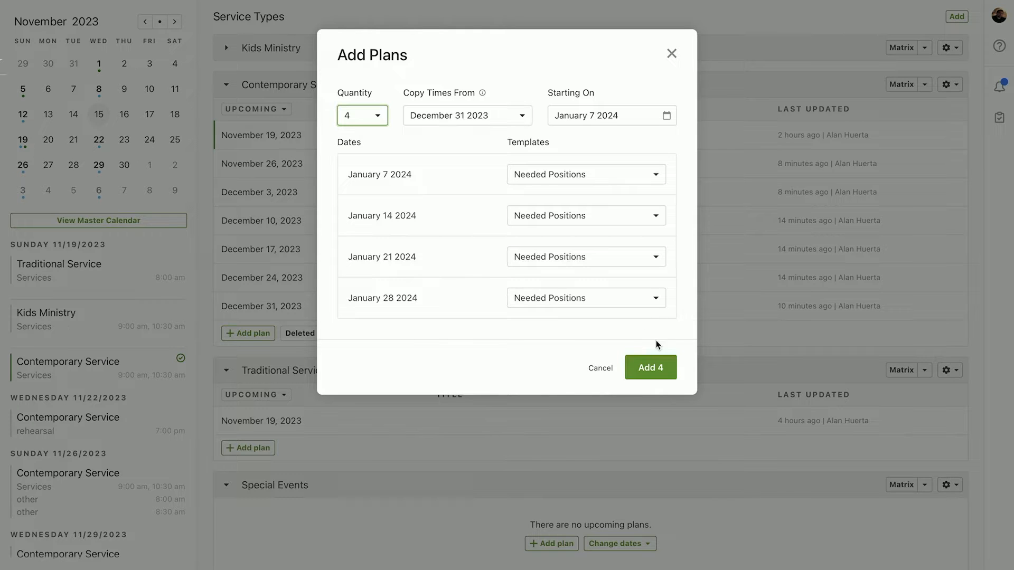
left_click(649, 368)
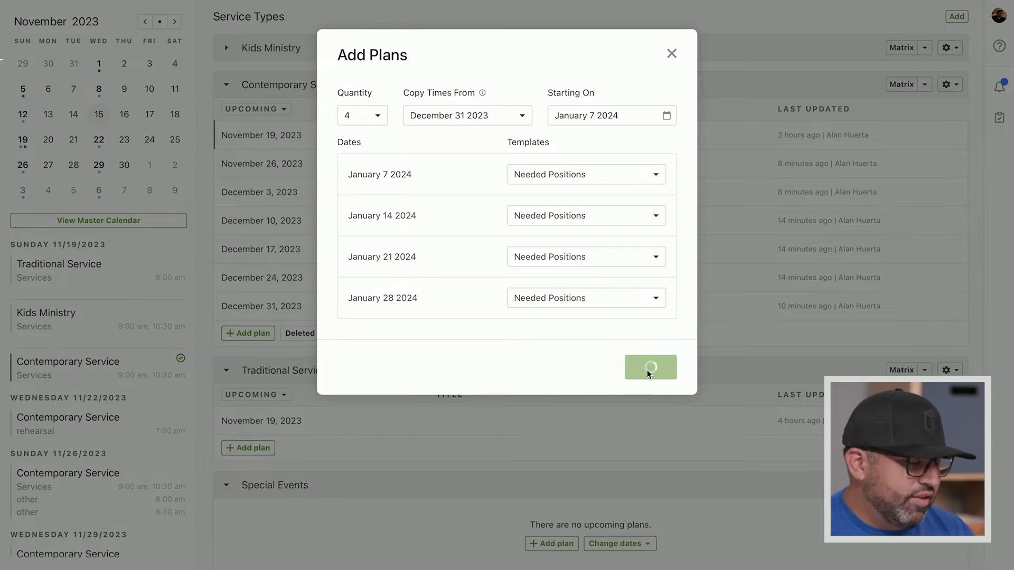
left_click(650, 366)
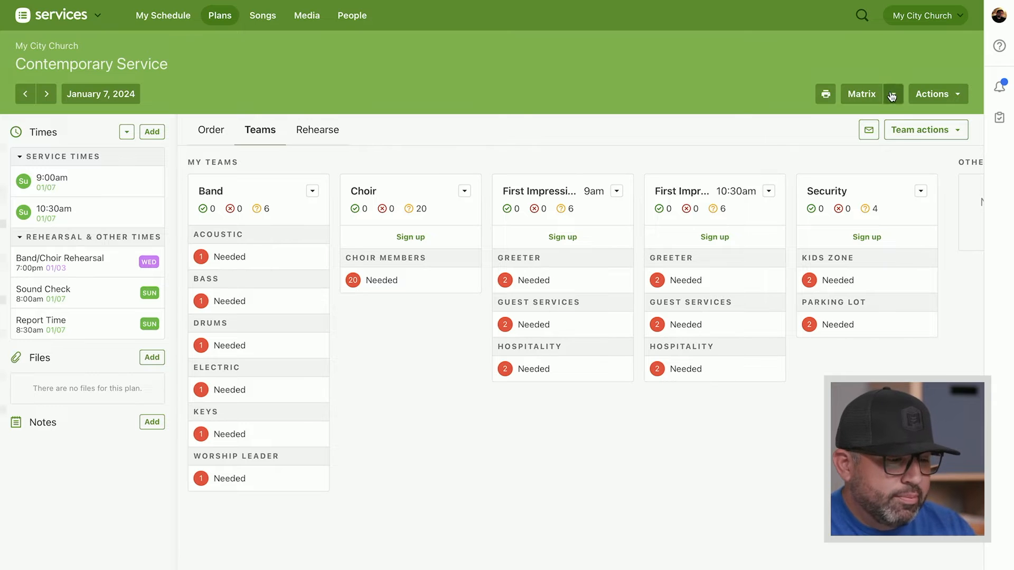
Show the matrix with the four January plans side by side by lowering Next plans.
left_click(891, 94)
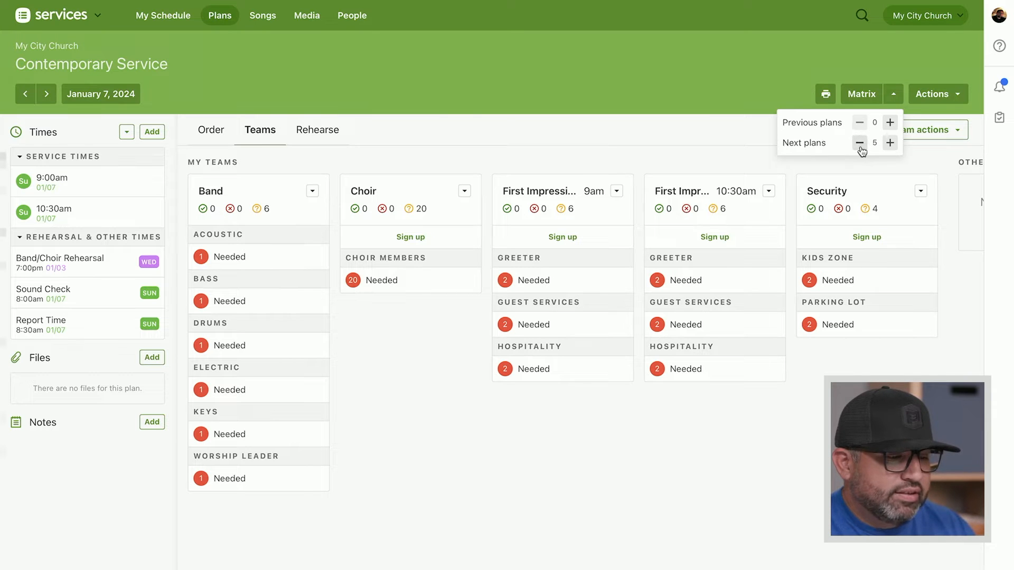
left_click(860, 94)
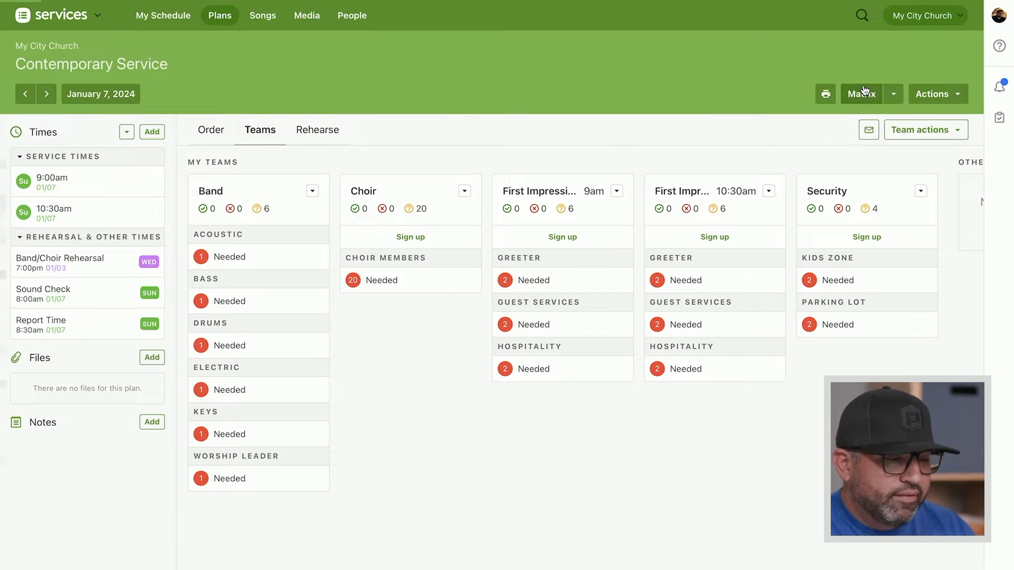
left_click(861, 94)
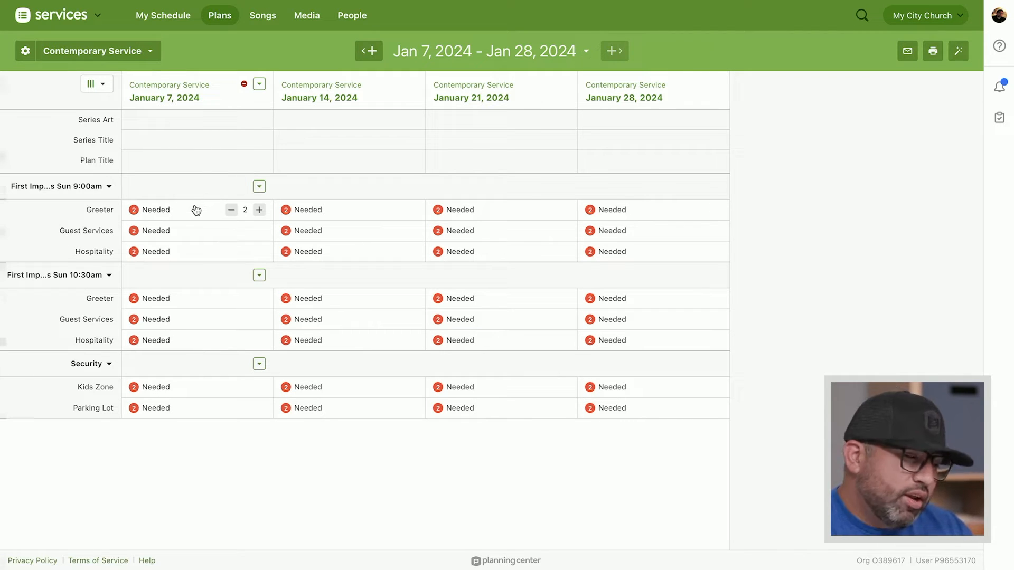
left_click(157, 209)
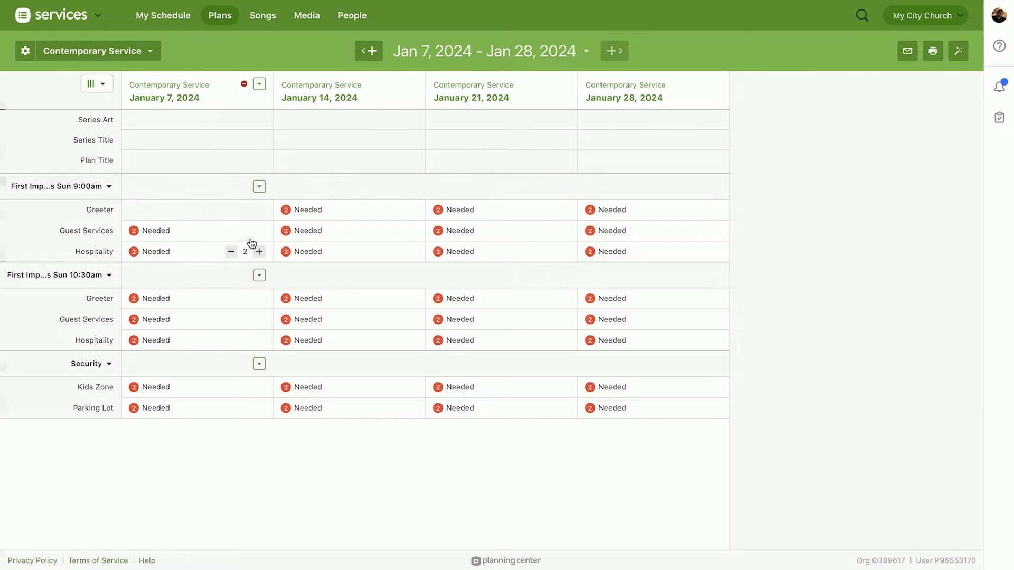
left_click(316, 209)
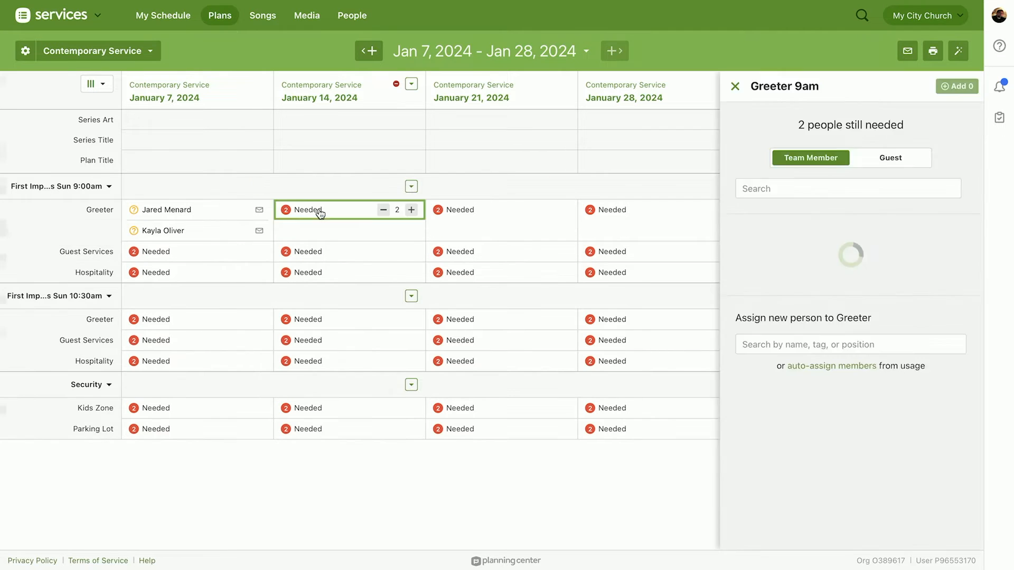
left_click(735, 229)
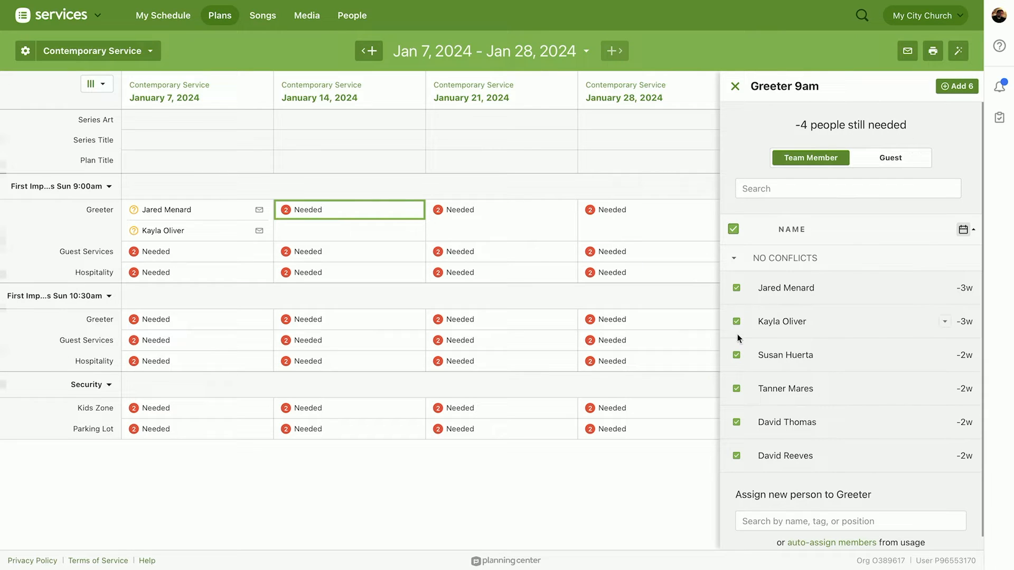
left_click(735, 86)
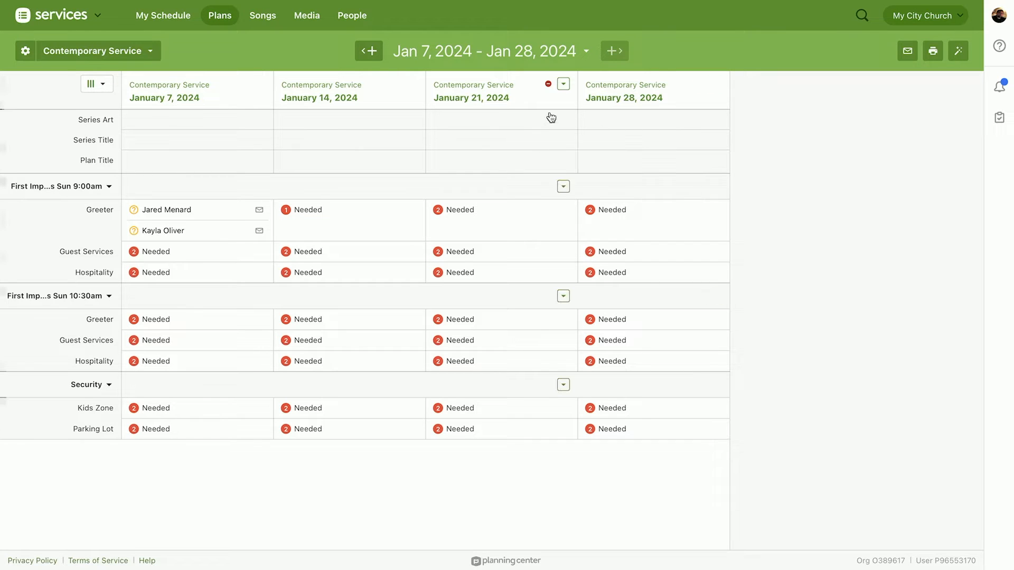
mouse_move(562, 85)
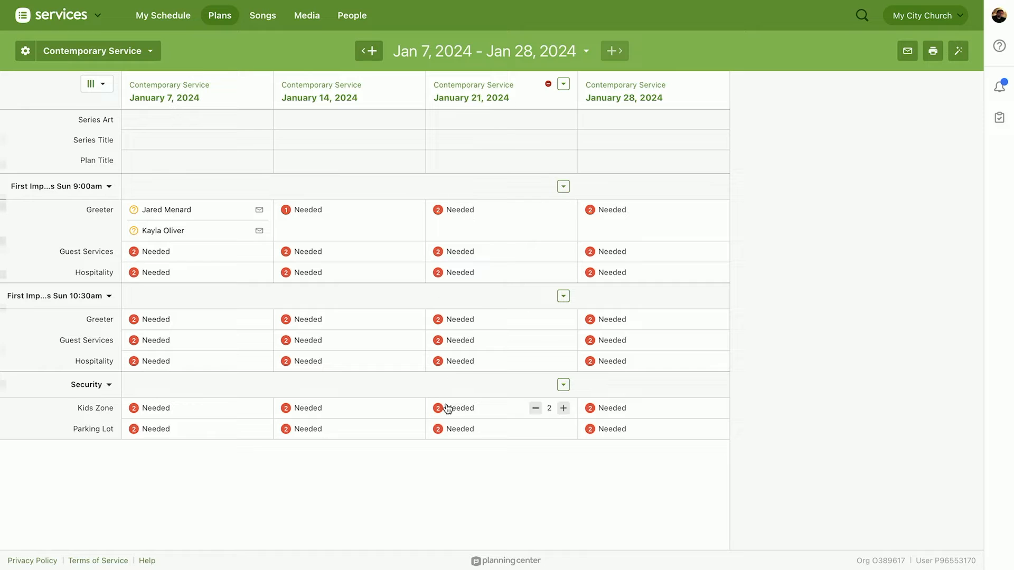
Start a template import for the January 21 plan from its actions menu.
left_click(563, 85)
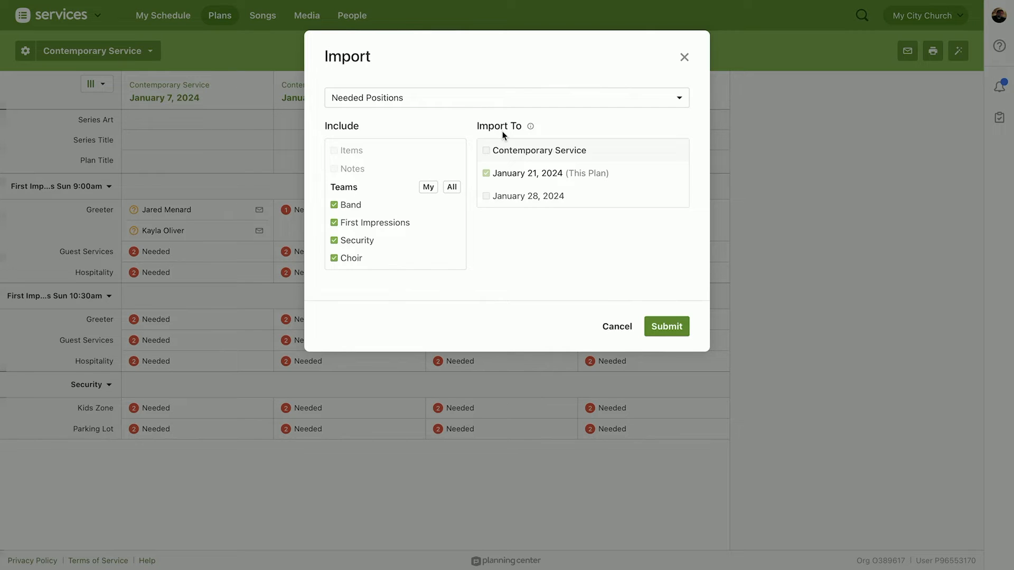
Import the Week 1/3 template into January 21, limited to First Impressions and Security.
left_click(506, 97)
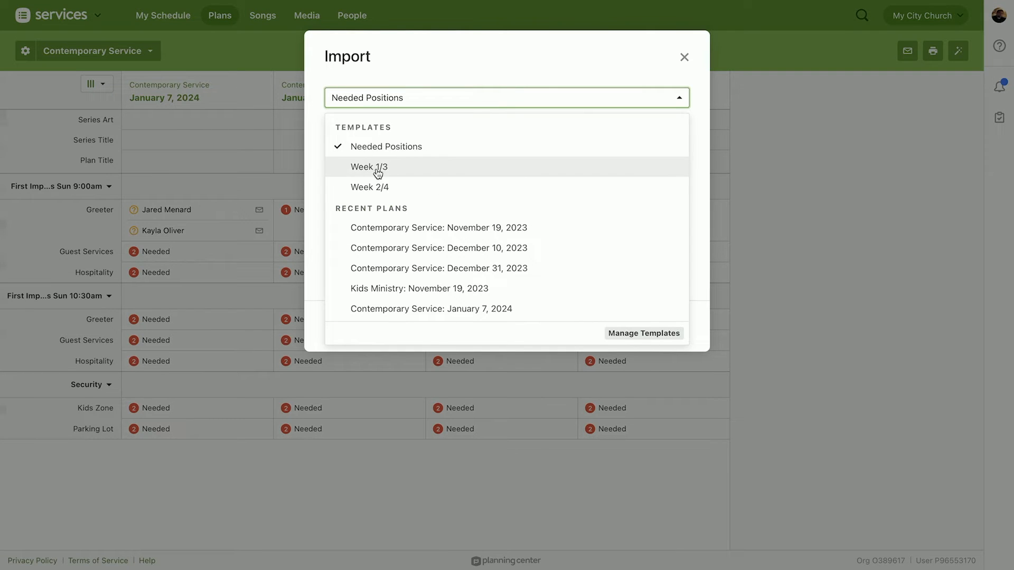
left_click(369, 167)
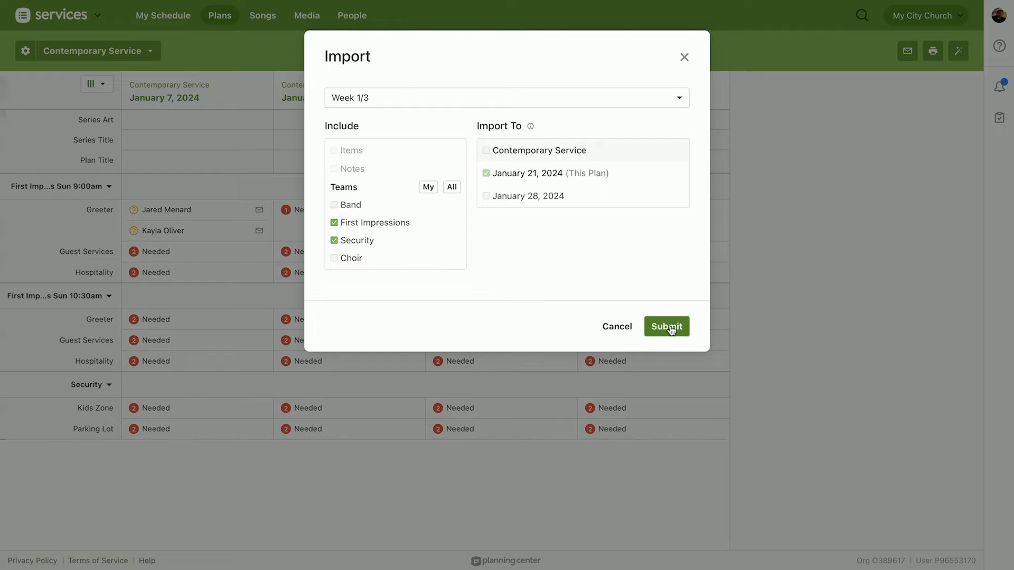
left_click(665, 327)
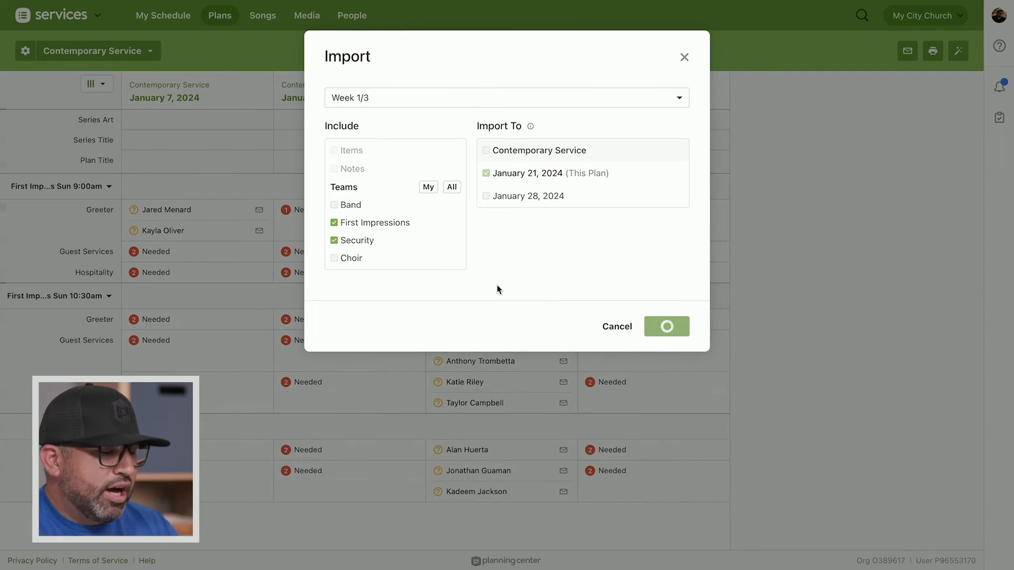
left_click(666, 326)
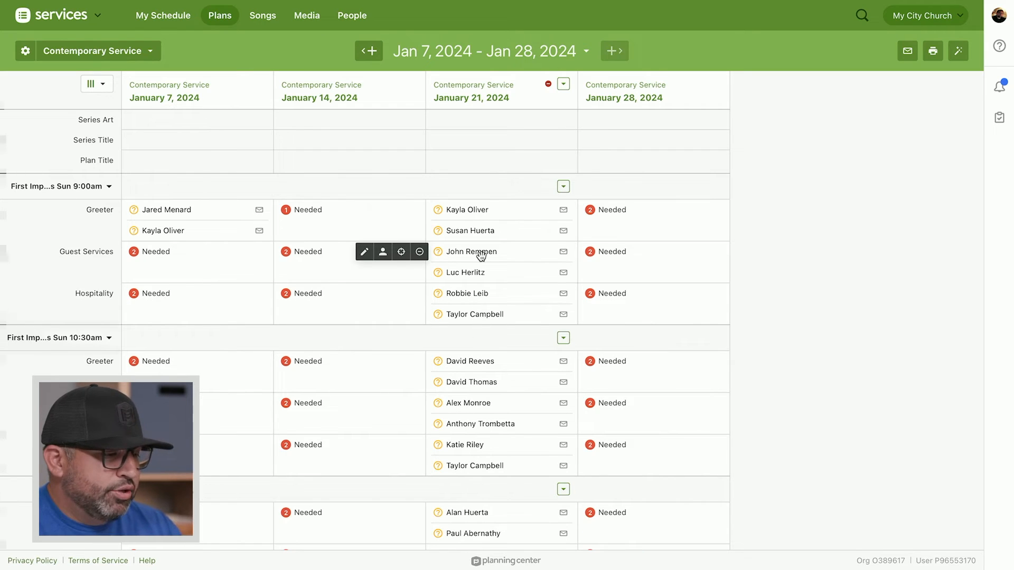
scroll("down", 3)
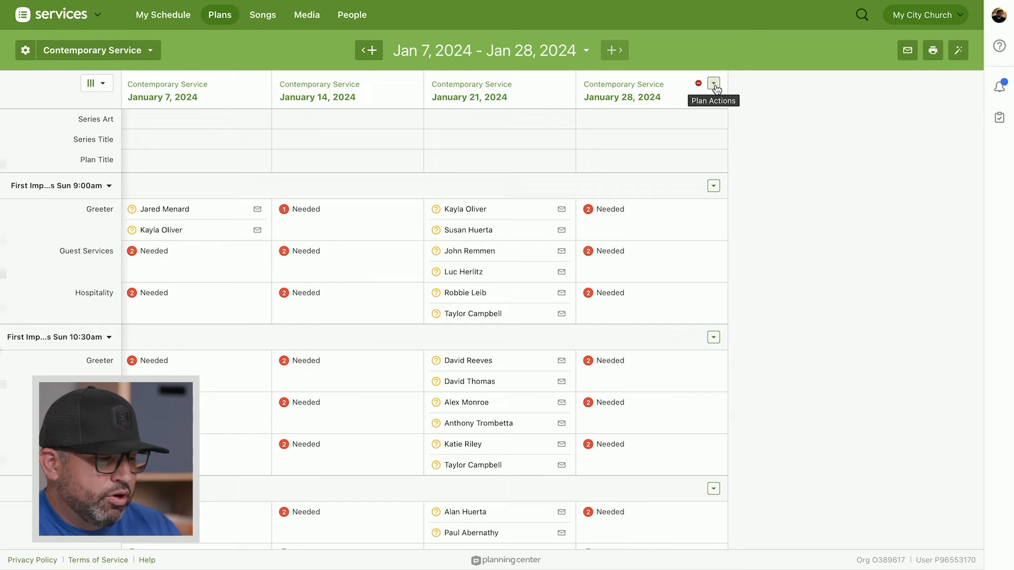
Begin importing the Week 2/4 template into the January 28 plan.
left_click(714, 84)
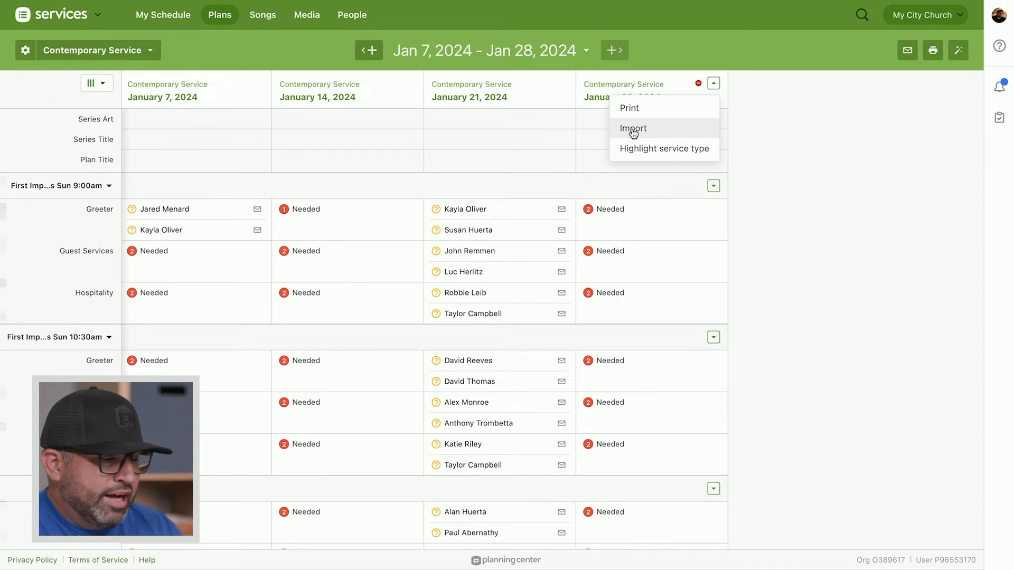
left_click(633, 128)
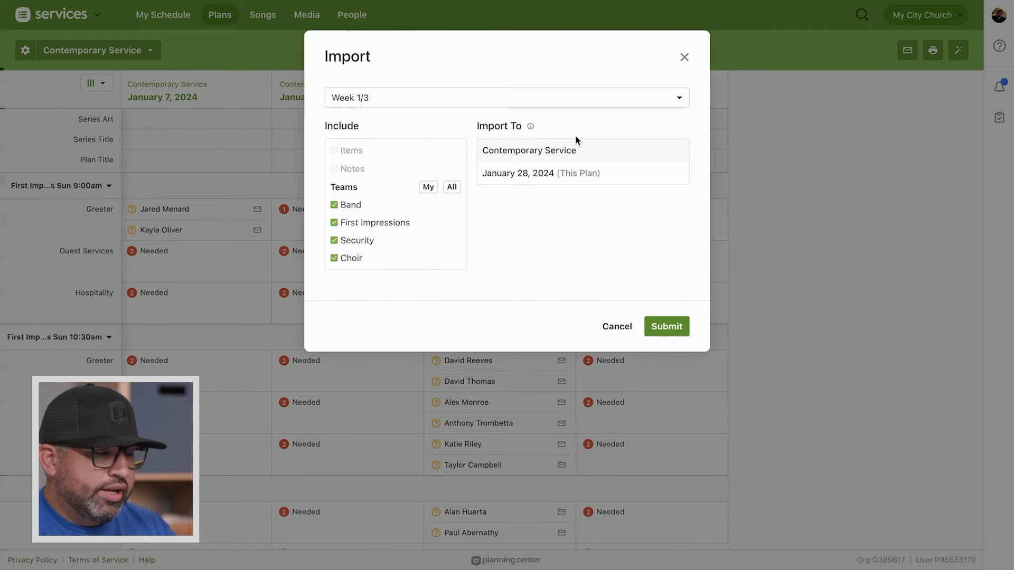
left_click(506, 97)
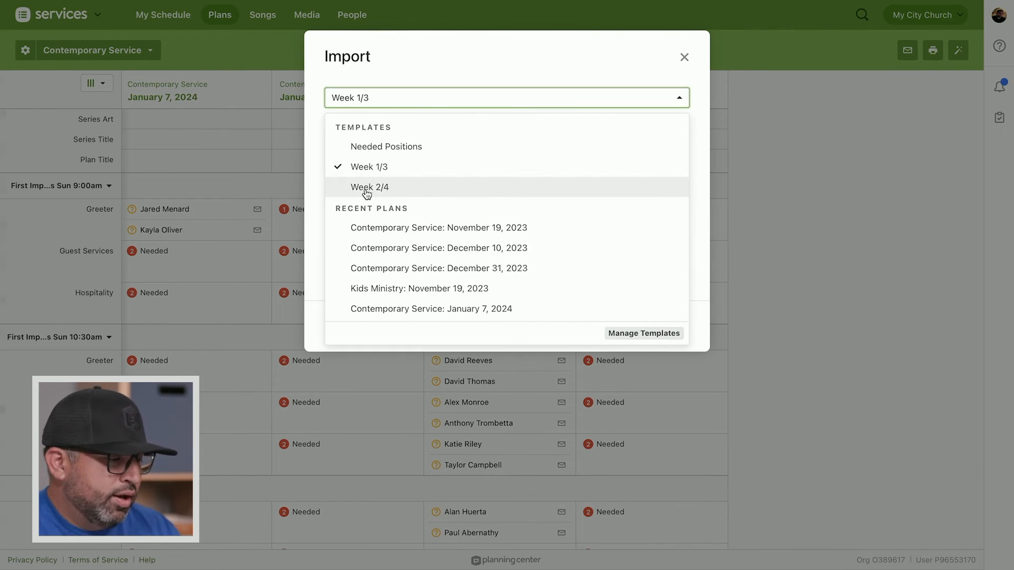
left_click(370, 187)
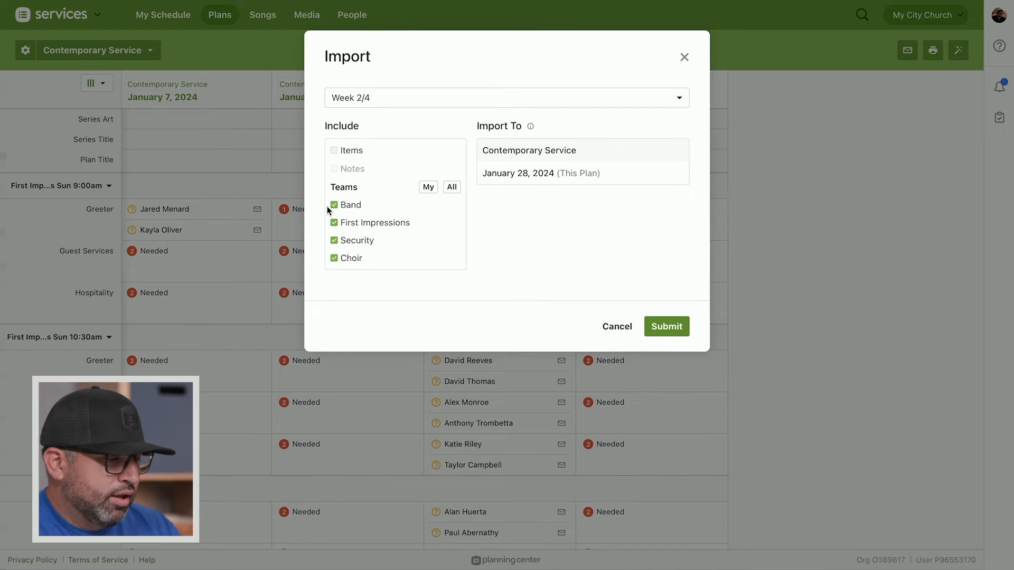
Exclude Band and Choir and submit the import, filling First Impressions and Security.
left_click(333, 203)
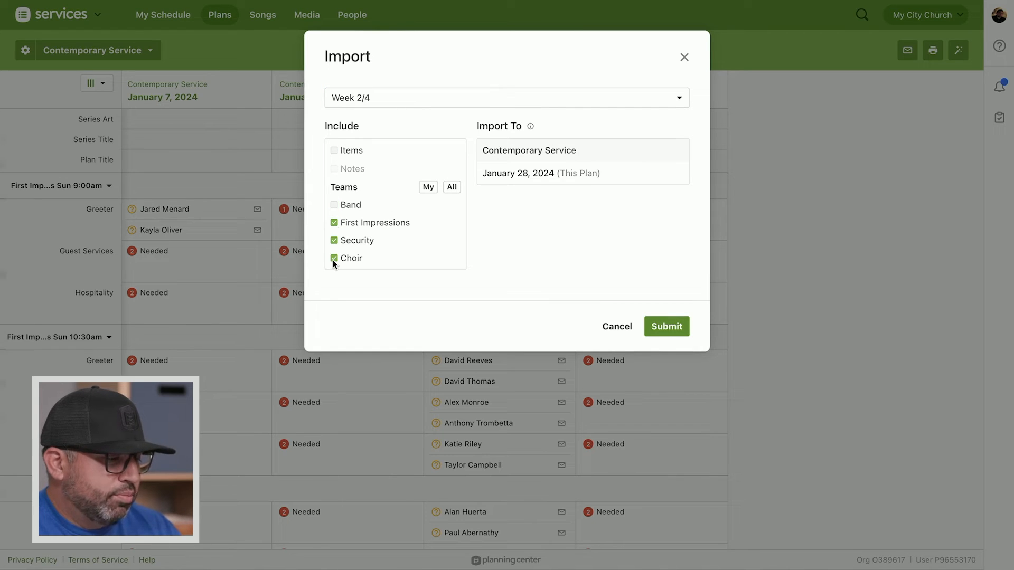
left_click(333, 257)
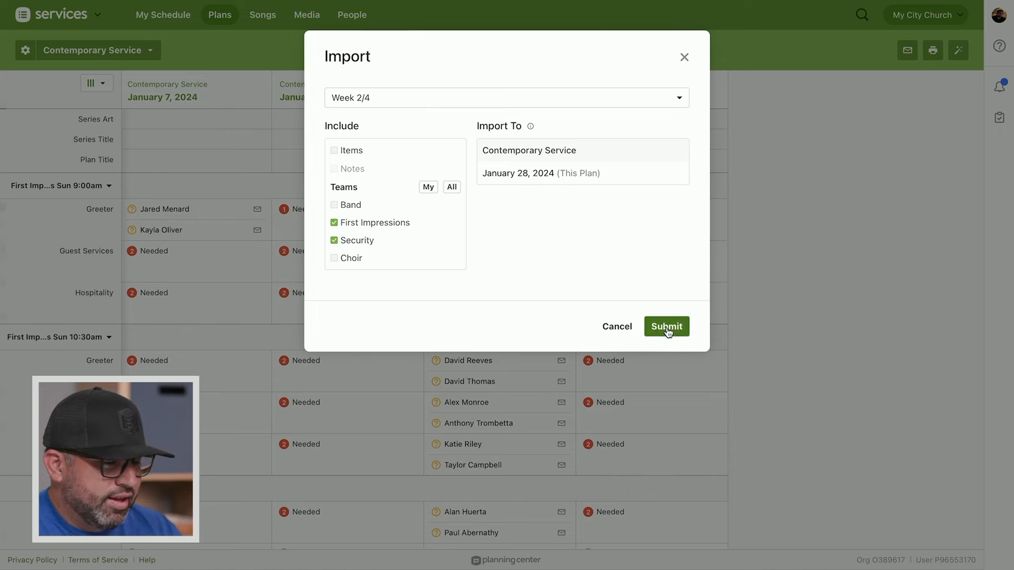
left_click(666, 327)
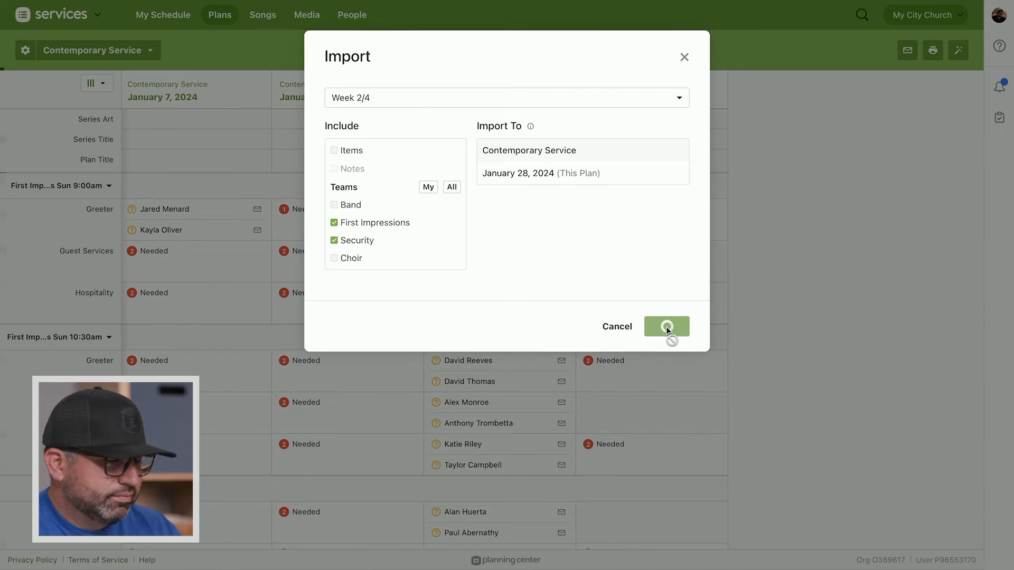
left_click(667, 327)
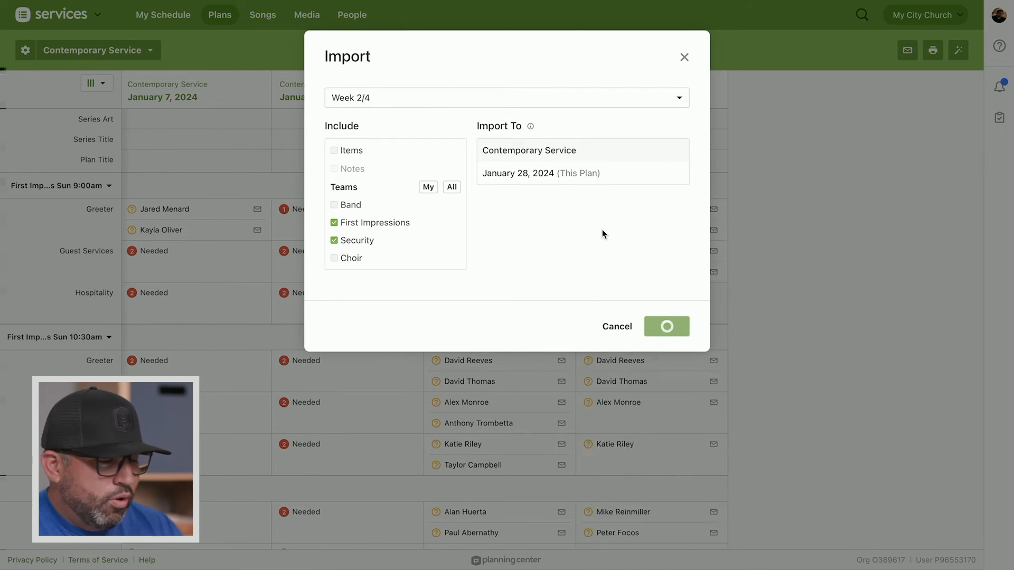
left_click(666, 326)
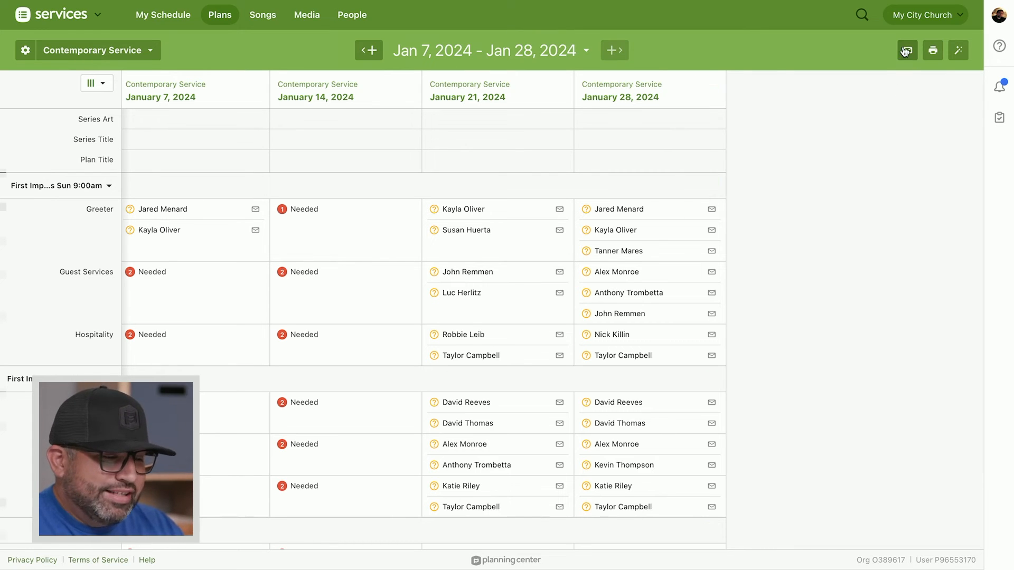
Draft a scheduling email for the January 21 and 28 plans only, reaching 22 pending people.
left_click(906, 51)
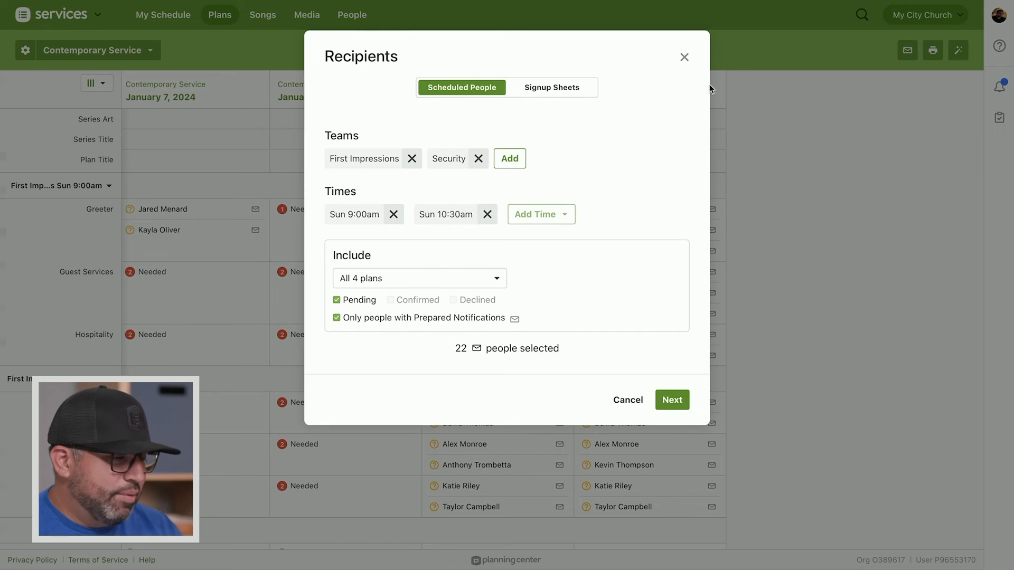
left_click(418, 278)
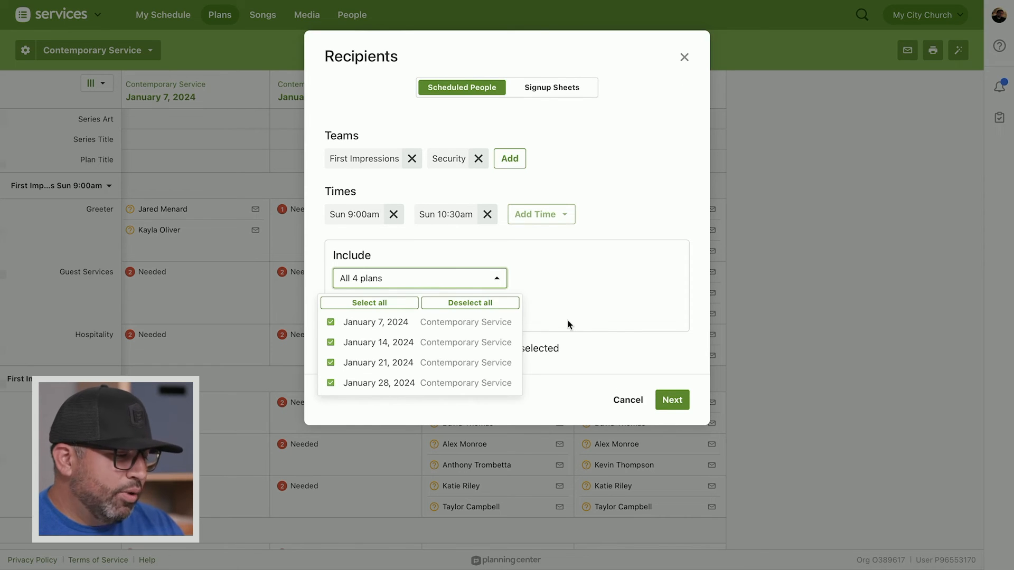
mouse_move(363, 371)
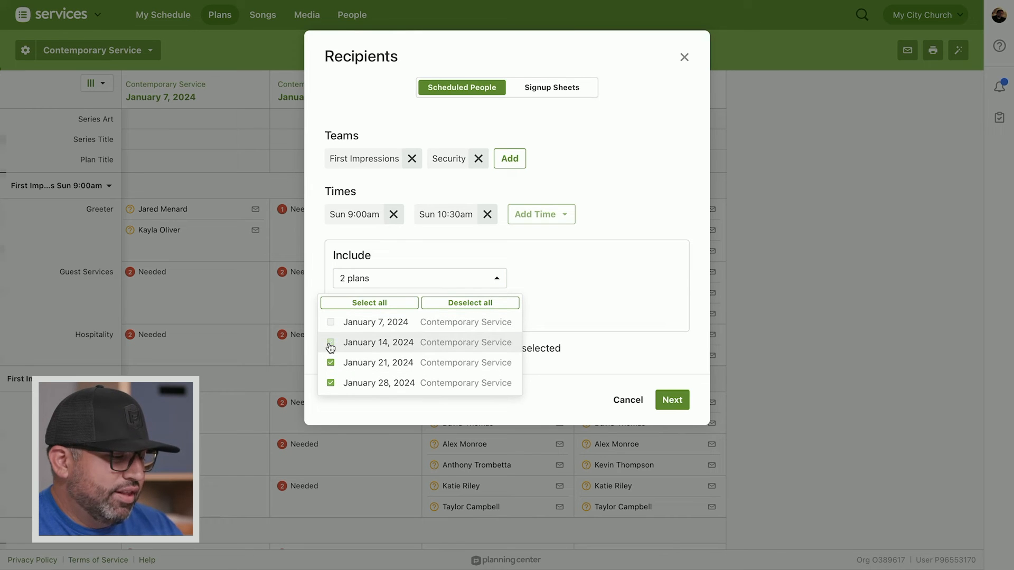
left_click(331, 342)
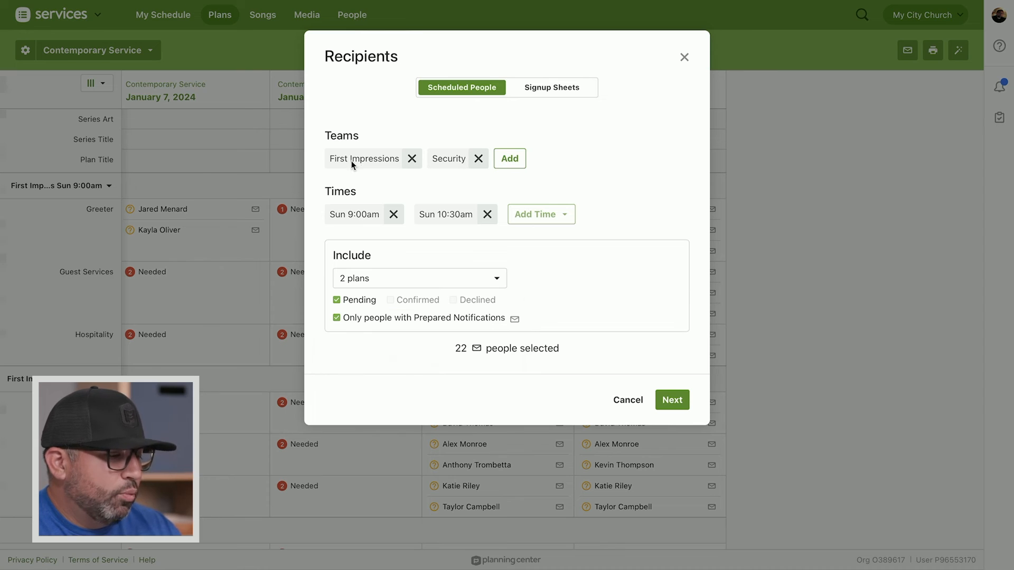
mouse_move(433, 163)
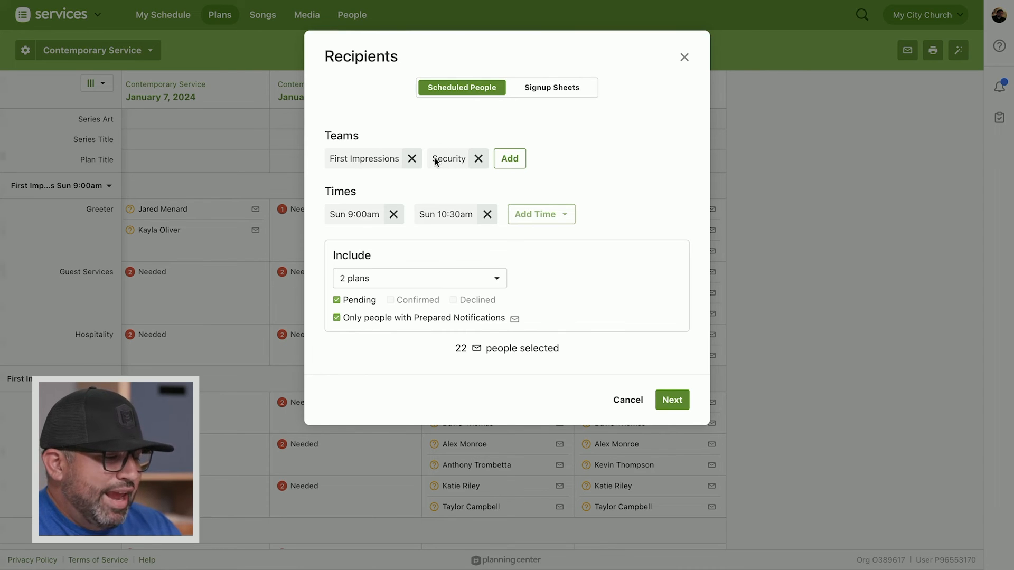
mouse_move(546, 359)
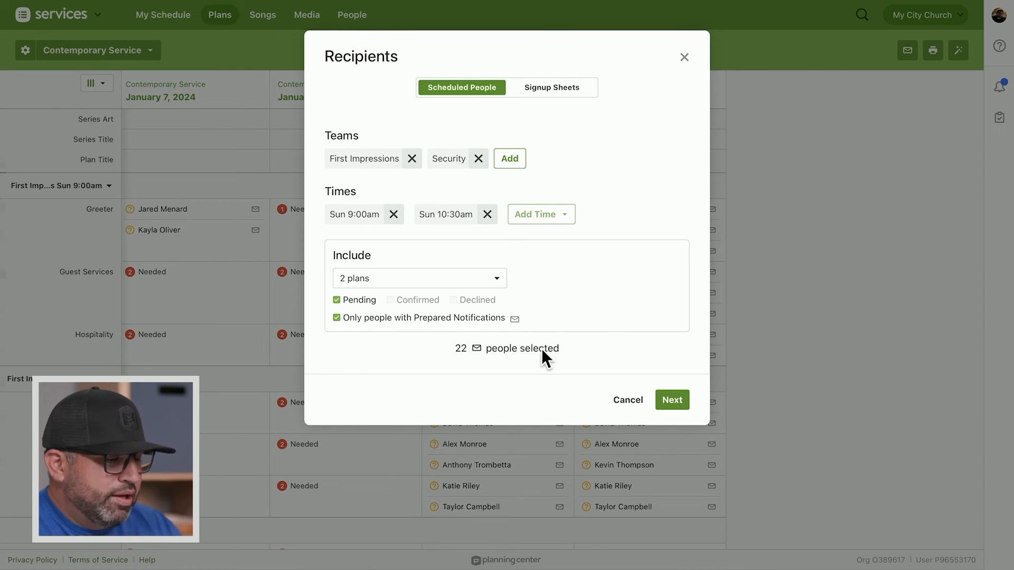
left_click(671, 399)
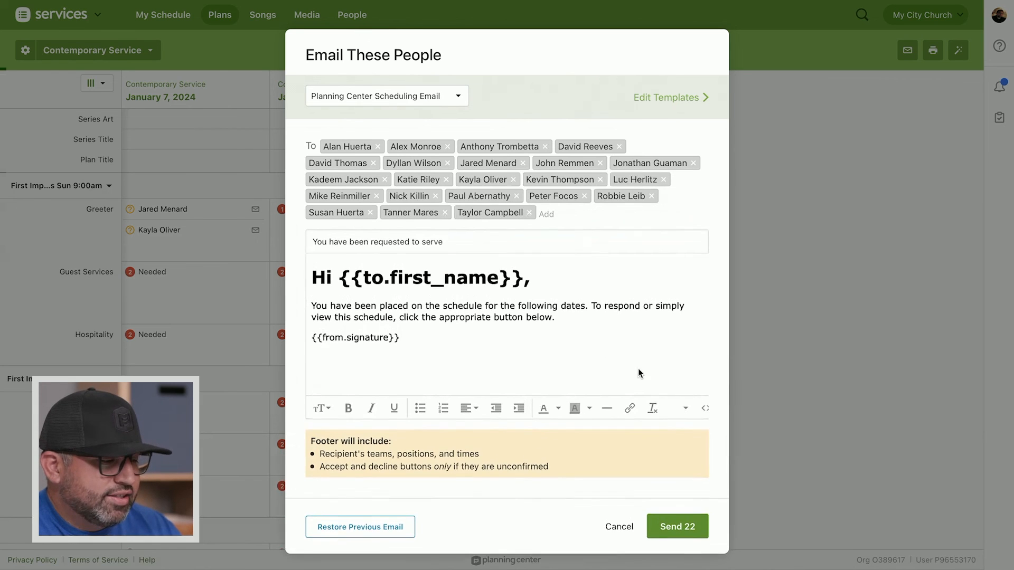
Send the scheduling email to 22 people and return to the service types list.
left_click(688, 148)
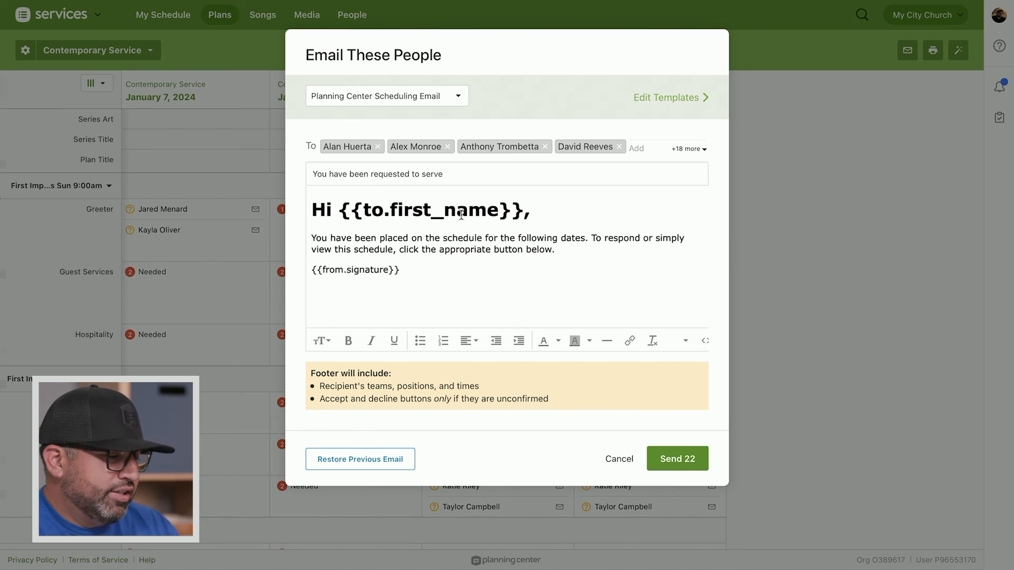
left_click(676, 458)
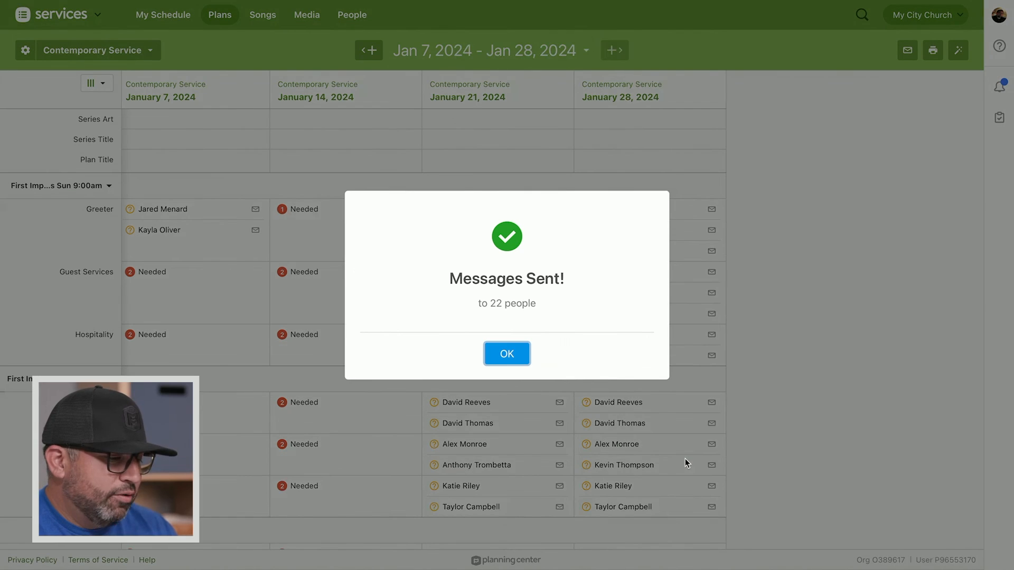
left_click(506, 354)
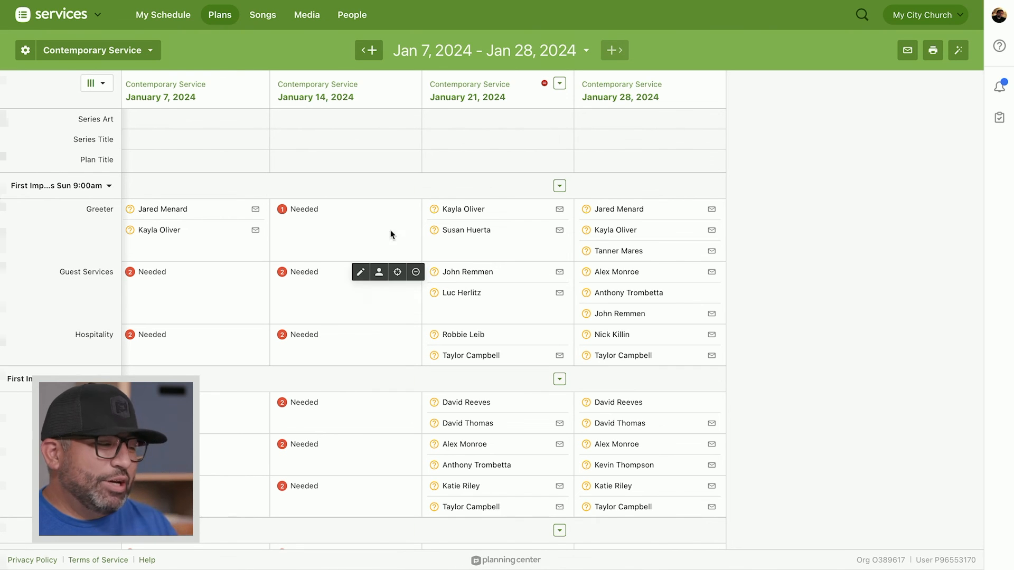
left_click(220, 14)
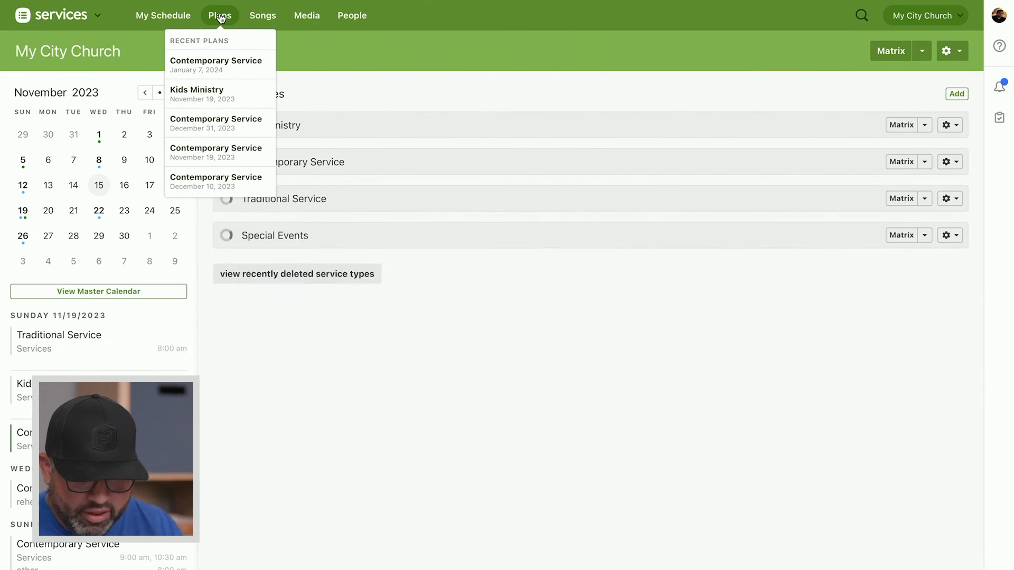